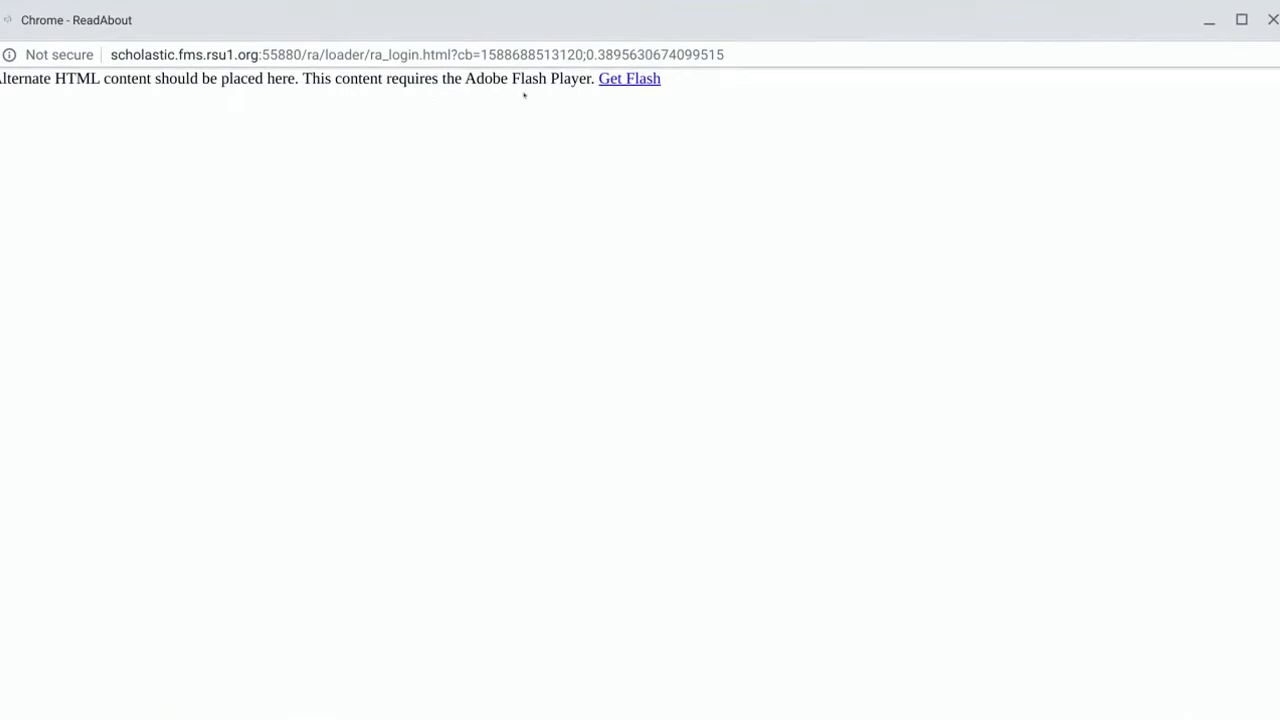
pyautogui.moveTo(629, 78)
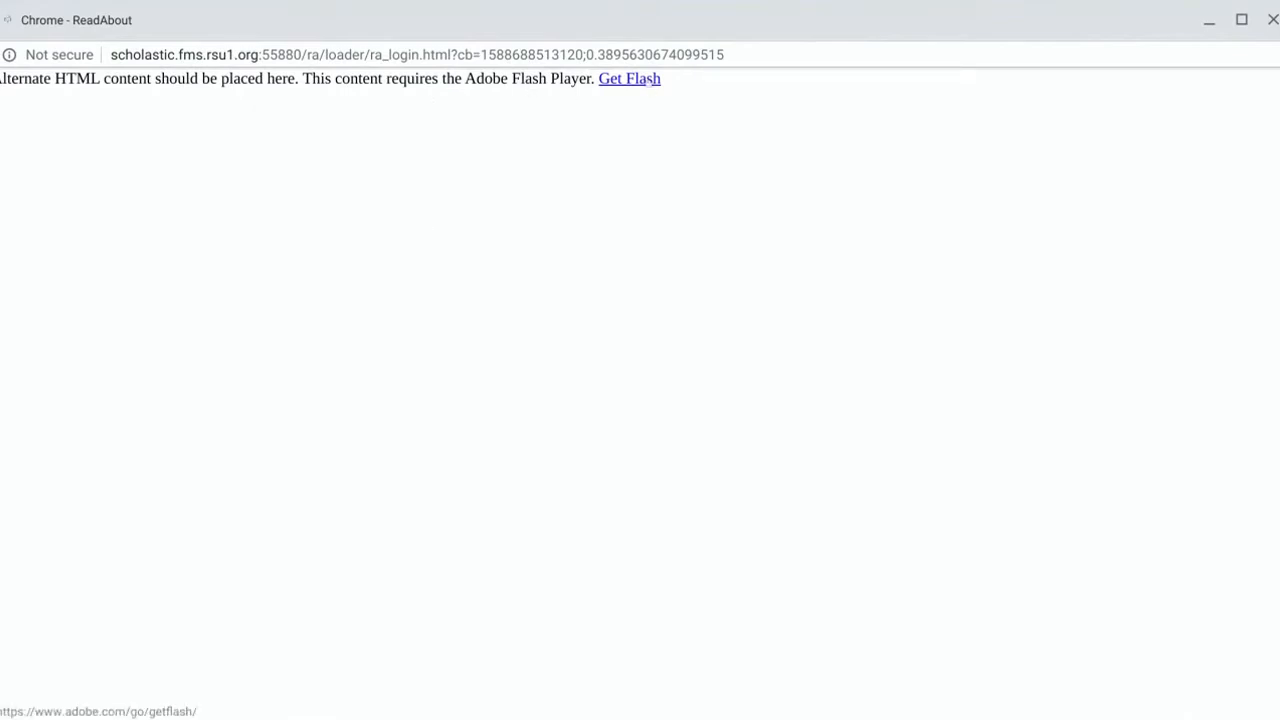
pyautogui.moveTo(690, 341)
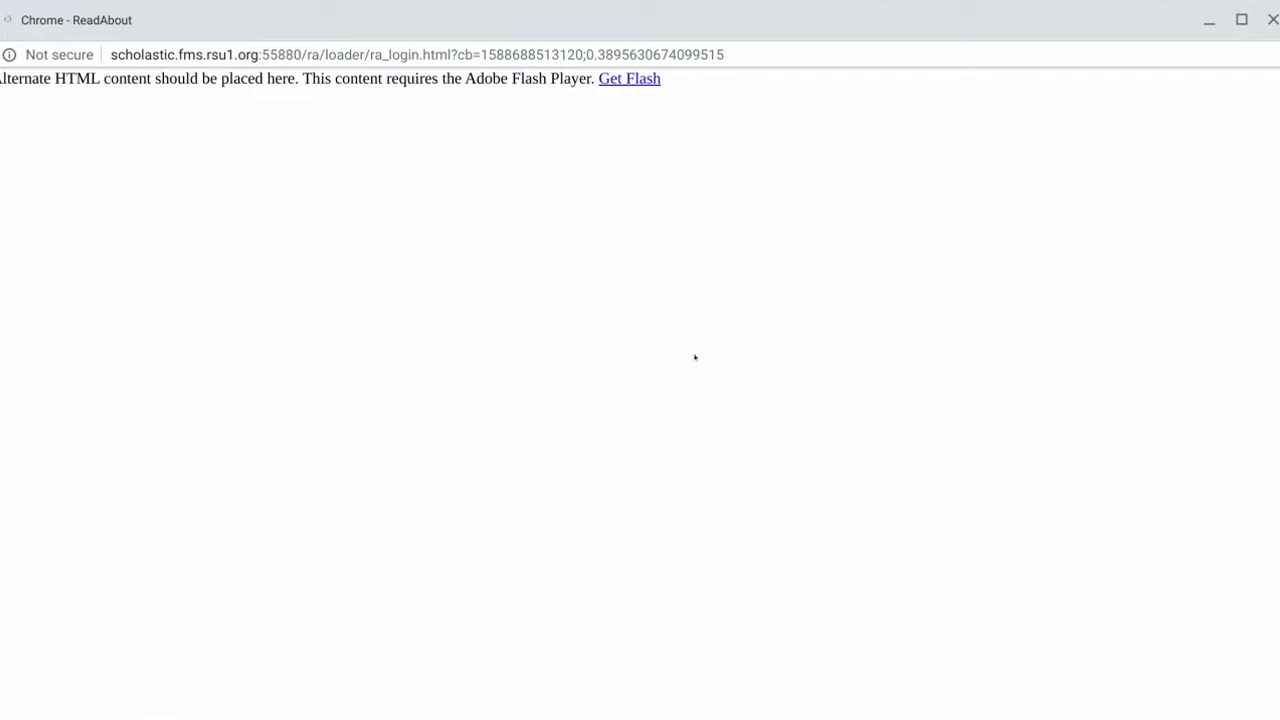
pyautogui.moveTo(41, 70)
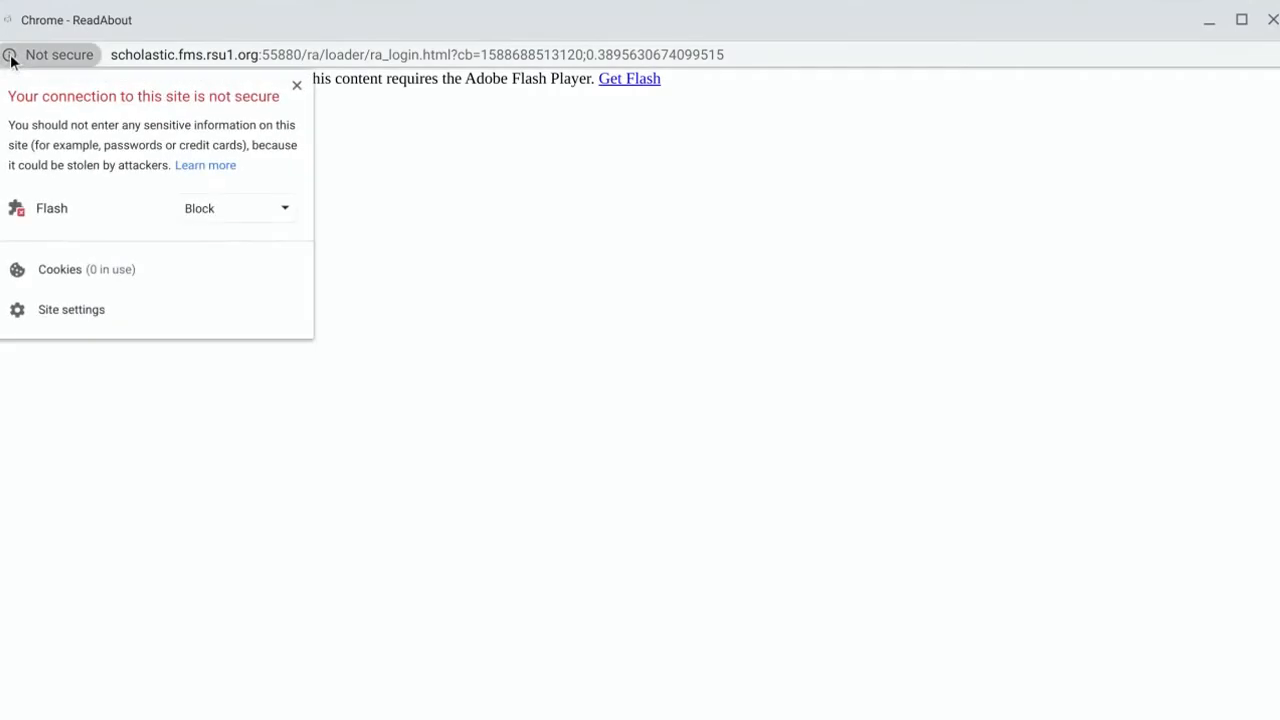
# Open the site settings page for the Scholastic ReadAbout site from the 'Not secure' icon
pyautogui.click(235, 208)
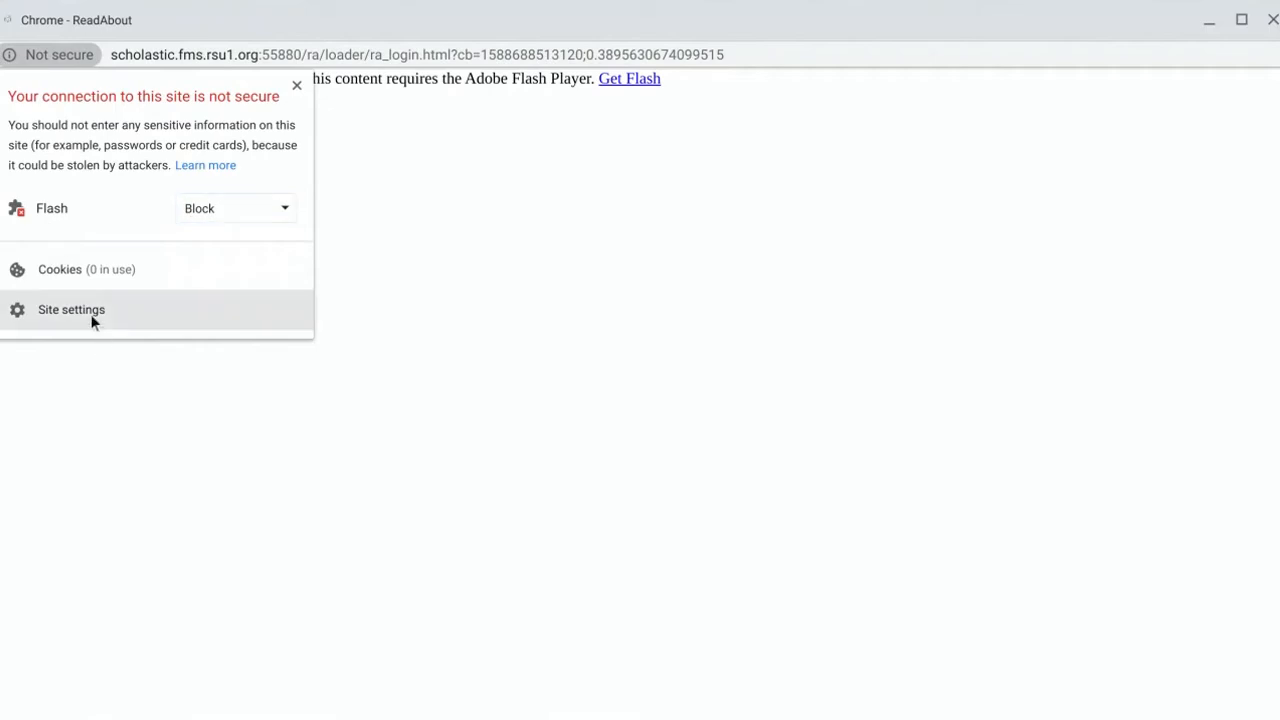
pyautogui.click(71, 309)
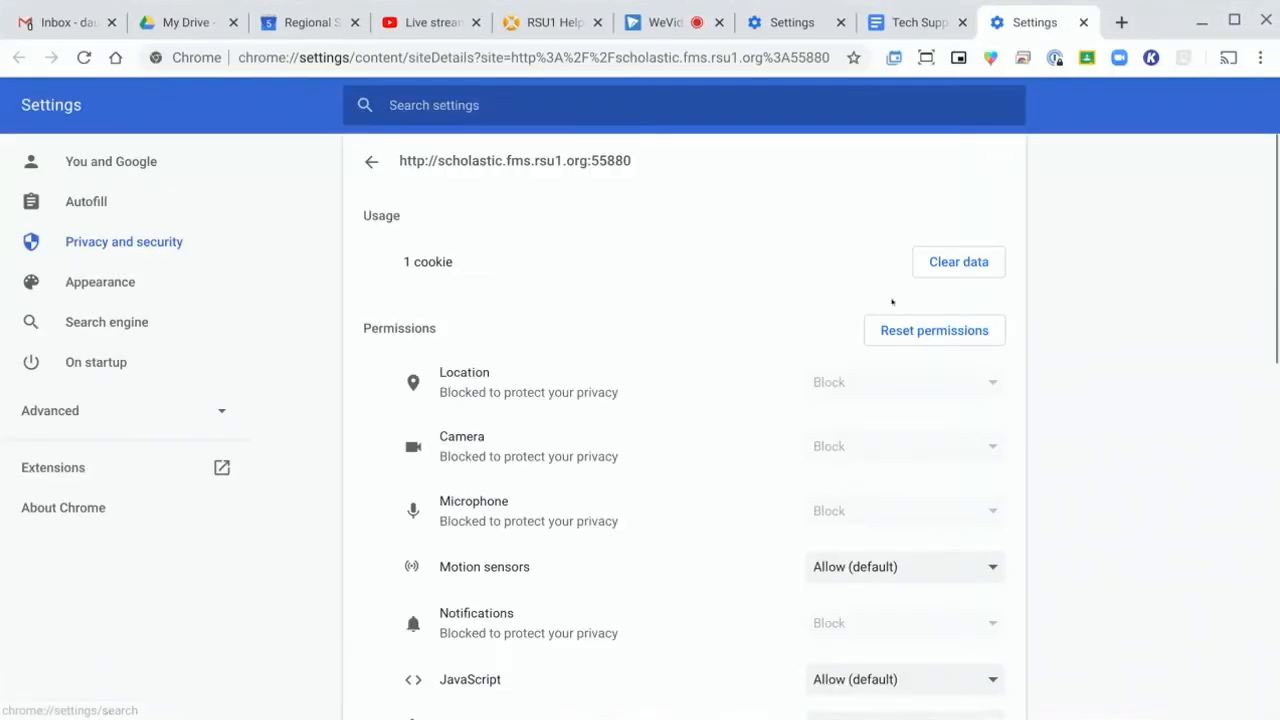
# Set the ReadAbout site's Flash permission to Allow
pyautogui.scroll(-3)
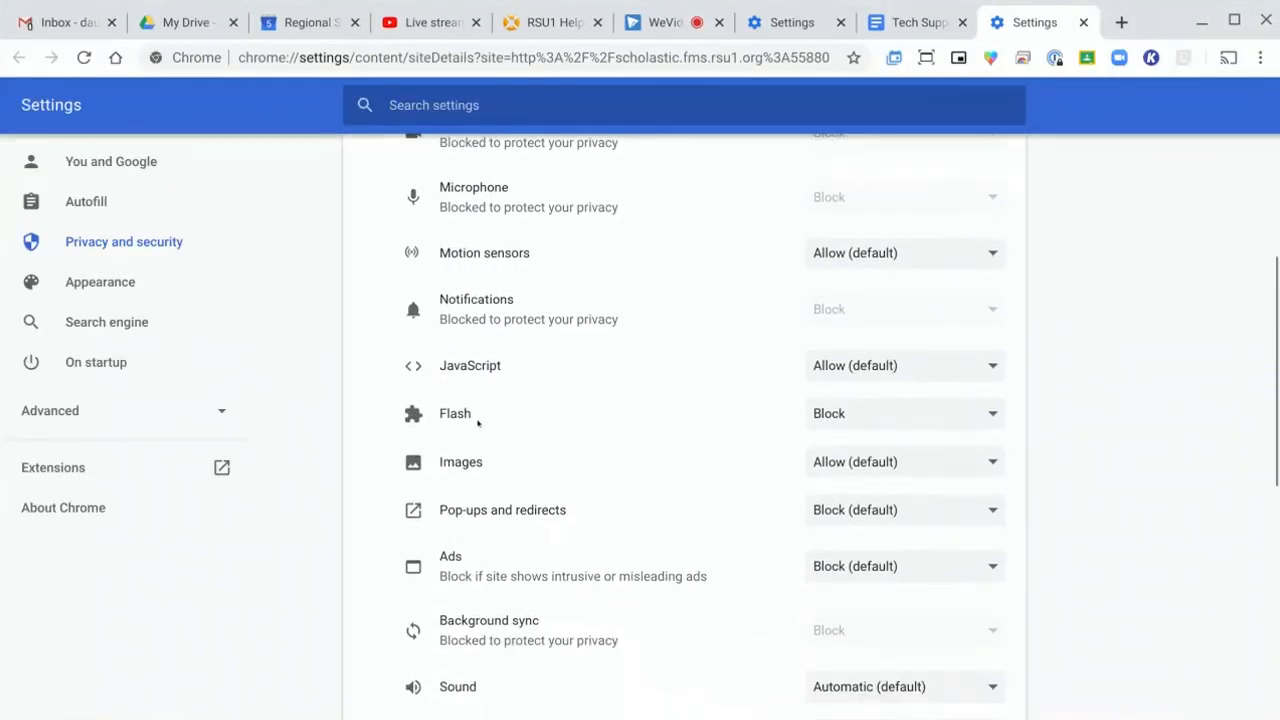
pyautogui.click(903, 413)
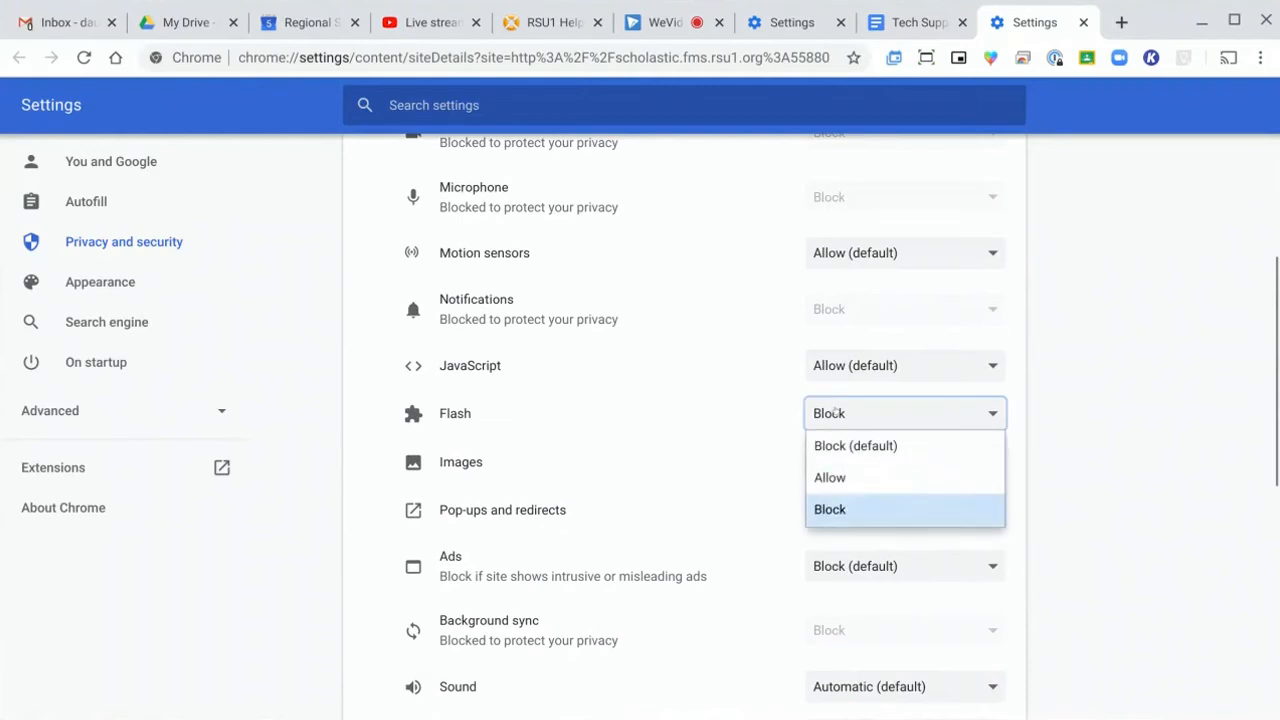
pyautogui.click(829, 477)
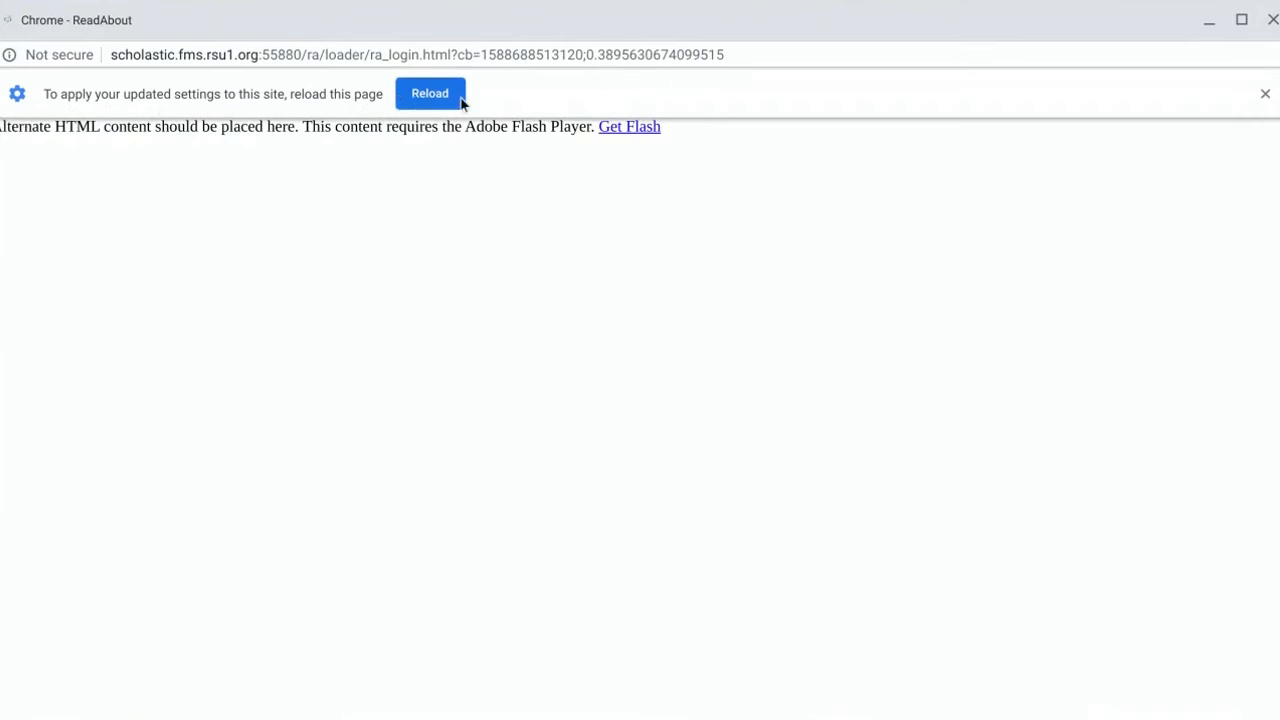
# Reload the ReadAbout page from the 'apply your updated settings' bar
pyautogui.click(430, 93)
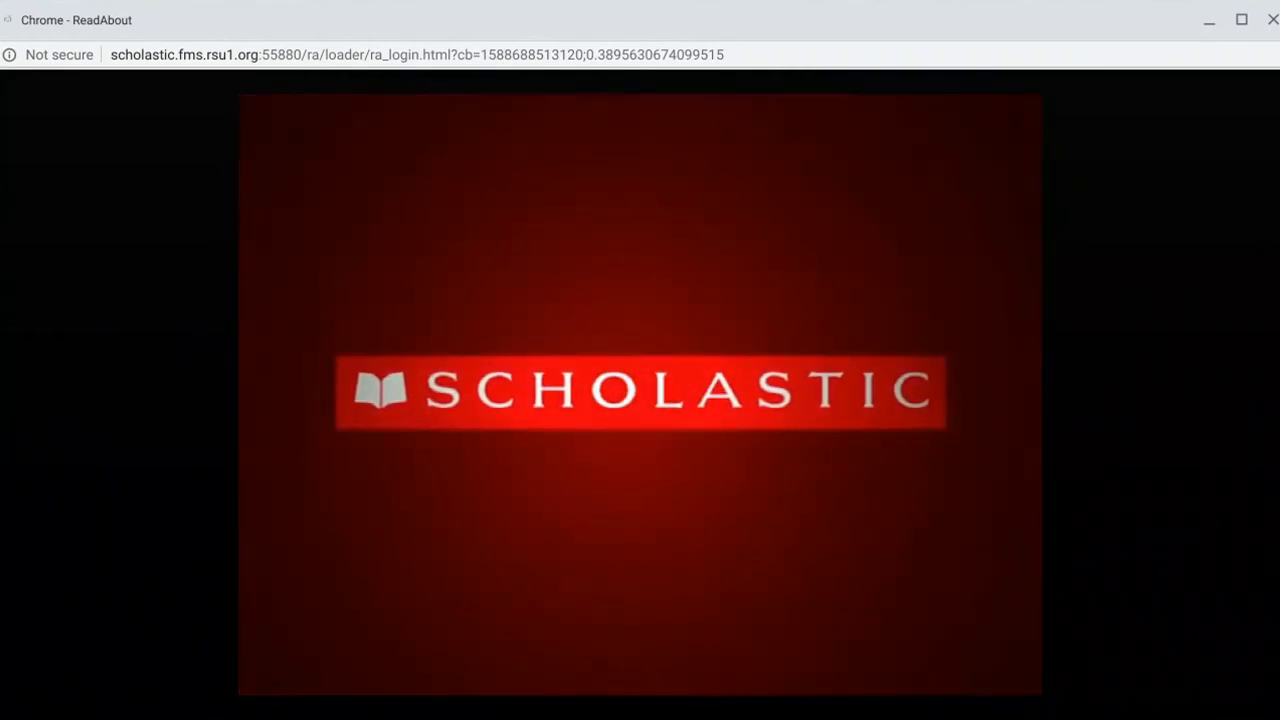